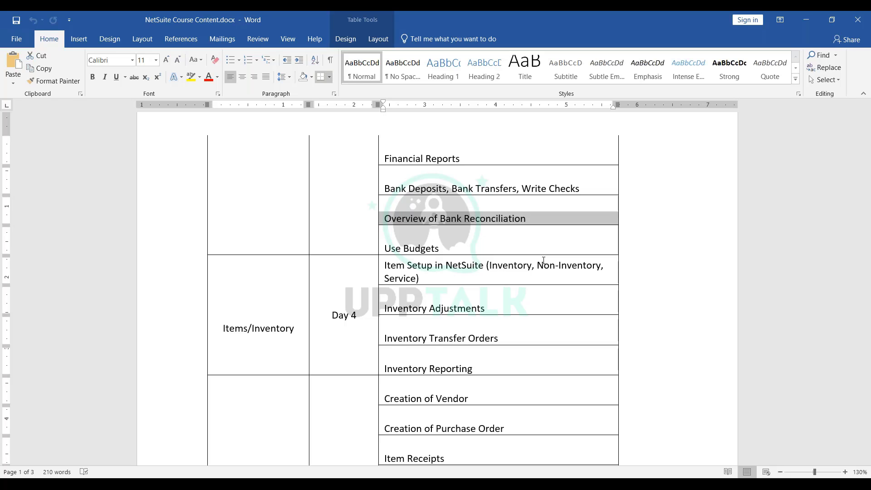
- Switch from the Word course outline to NetSuite and bring up the Financial transaction options
{"action": "scroll", "scroll_direction": "down", "scroll_amount": 3}
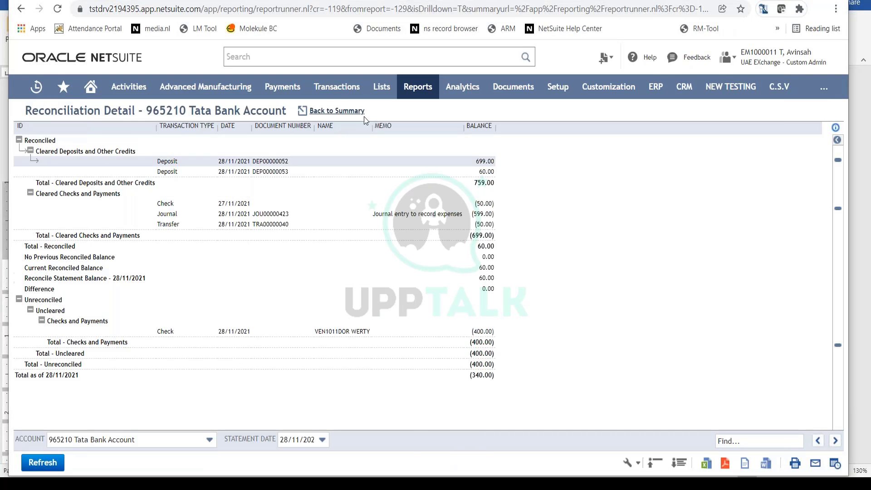
{"action": "left_click", "coordinate": [336, 86]}
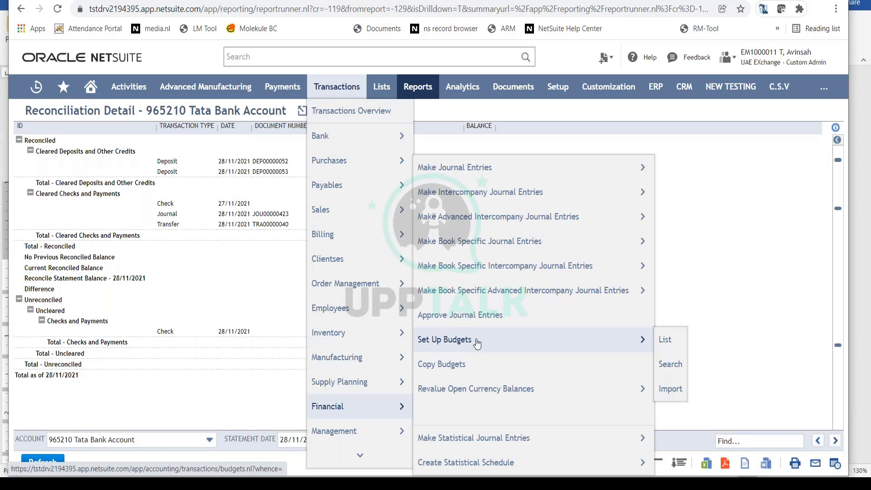
- Start a new budget via Set Up Budgets, showing accounts with monthly 2021 amount fields
{"action": "left_click", "coordinate": [665, 339]}
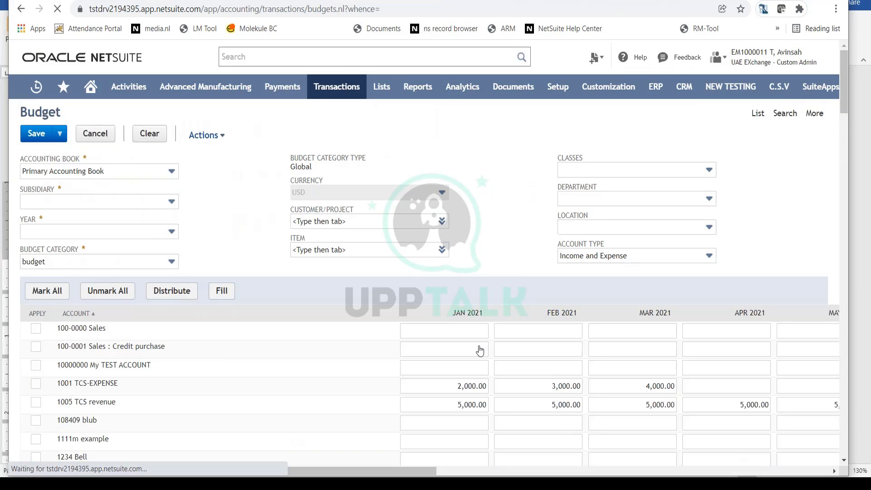
- Assign the budget to subsidiary GTS CORP and year FY 2021, keeping the default category
{"action": "left_click", "coordinate": [94, 172]}
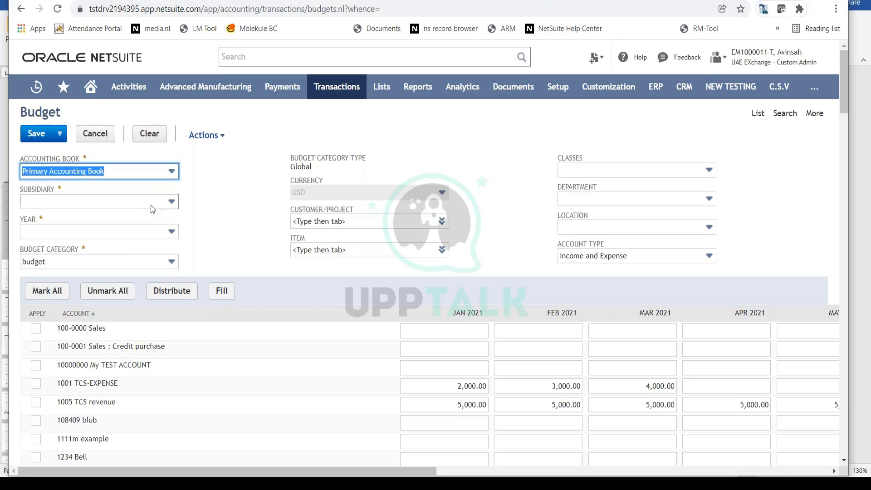
{"action": "left_click", "coordinate": [99, 201]}
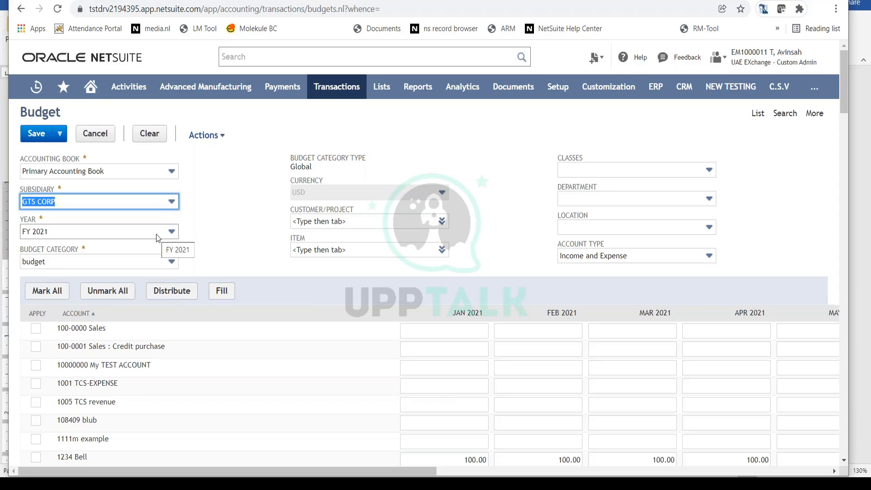
{"action": "mouse_move", "coordinate": [158, 239]}
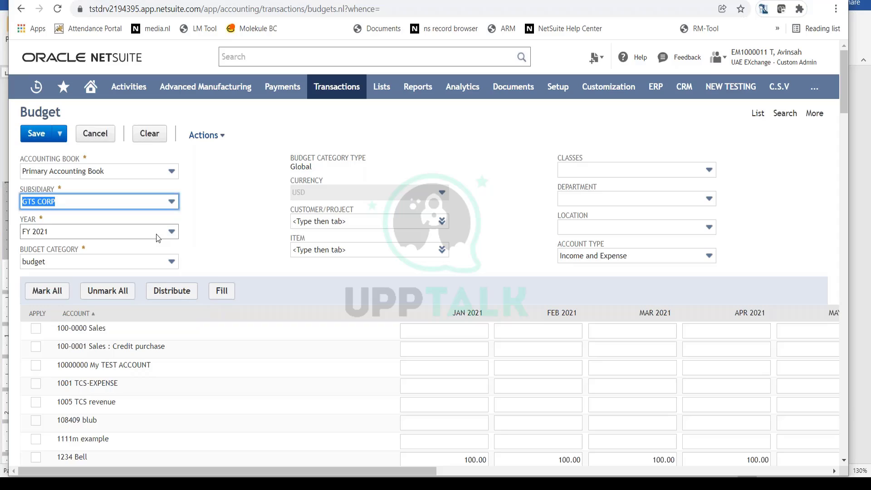
{"action": "left_click", "coordinate": [171, 231]}
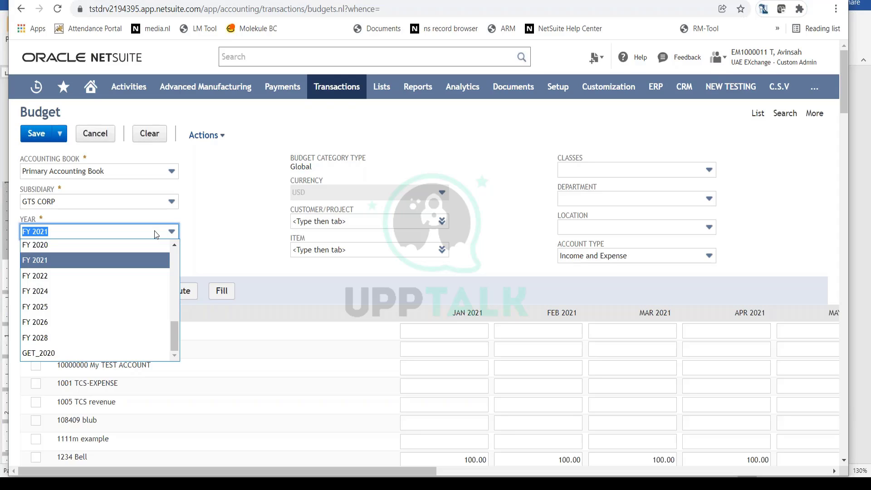
{"action": "mouse_move", "coordinate": [133, 241]}
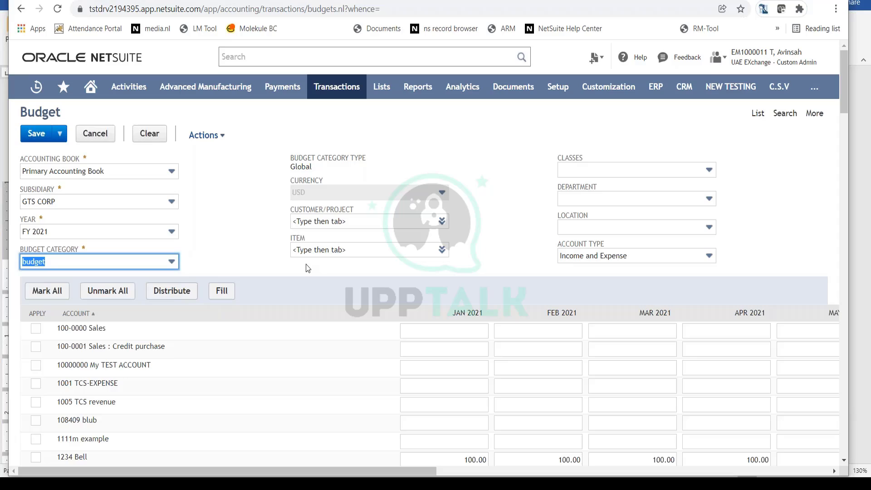
{"action": "mouse_move", "coordinate": [184, 257]}
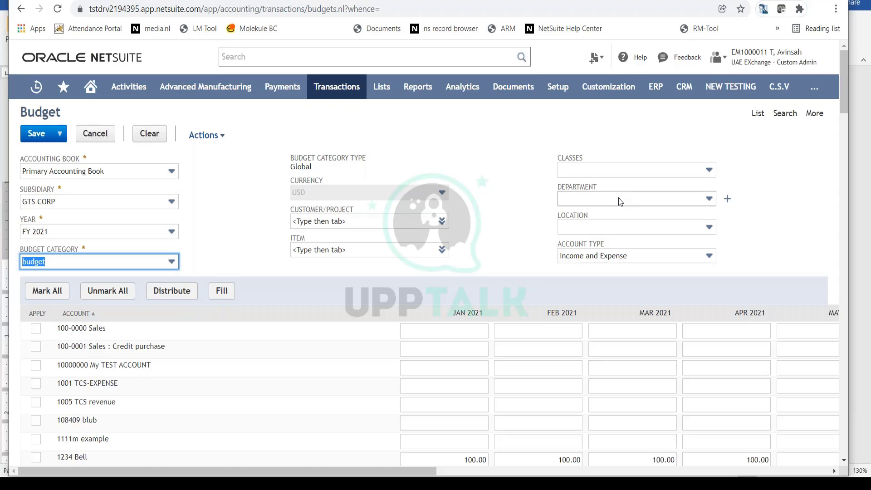
{"action": "left_click", "coordinate": [635, 198]}
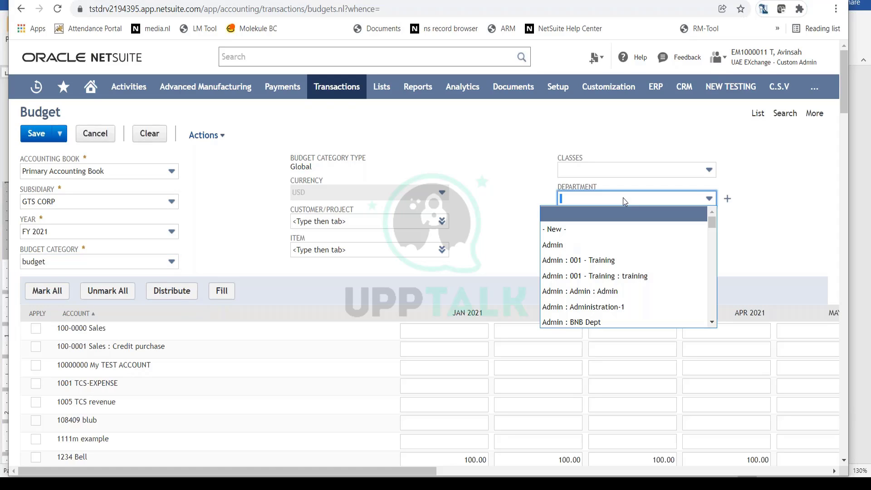
{"action": "mouse_move", "coordinate": [608, 245]}
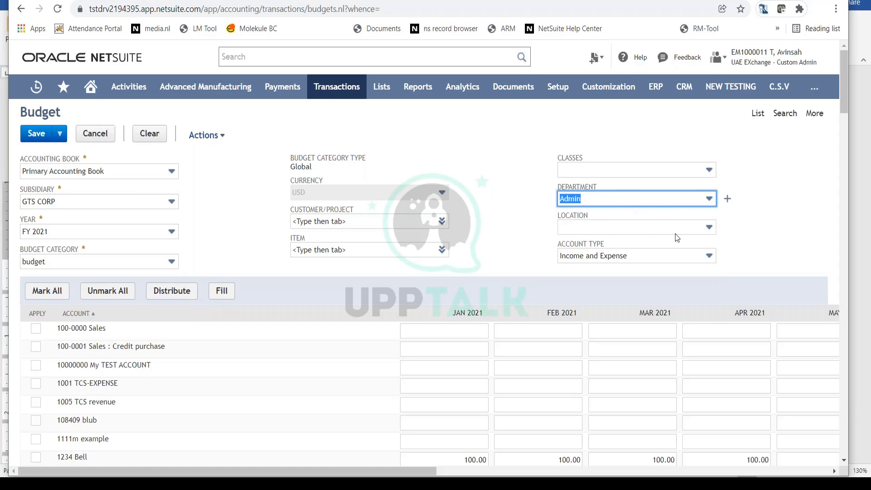
{"action": "left_click", "coordinate": [636, 170]}
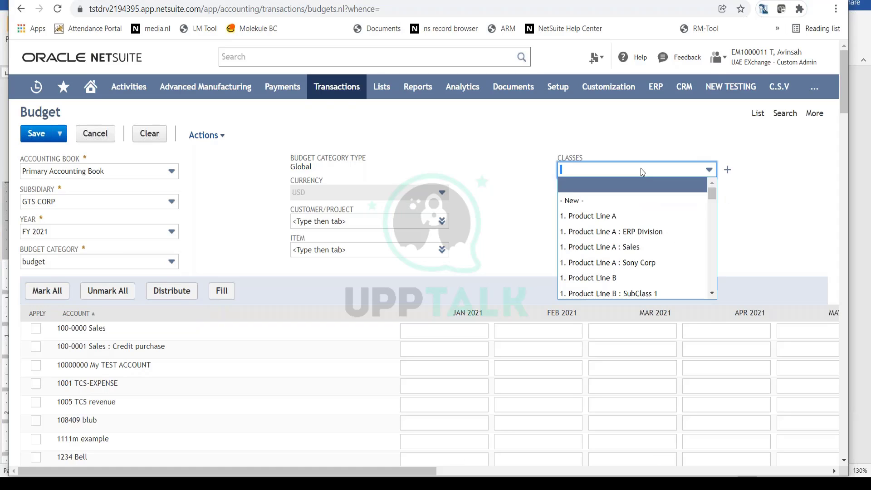
{"action": "mouse_move", "coordinate": [610, 216]}
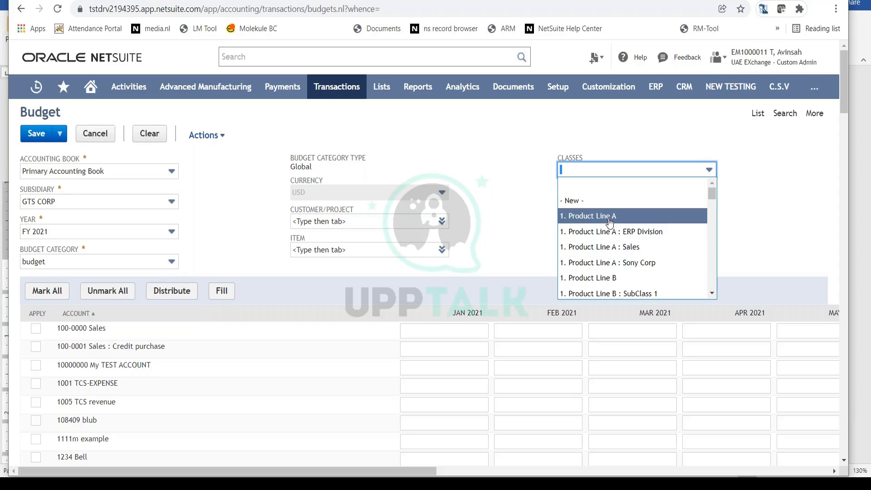
{"action": "mouse_move", "coordinate": [407, 396]}
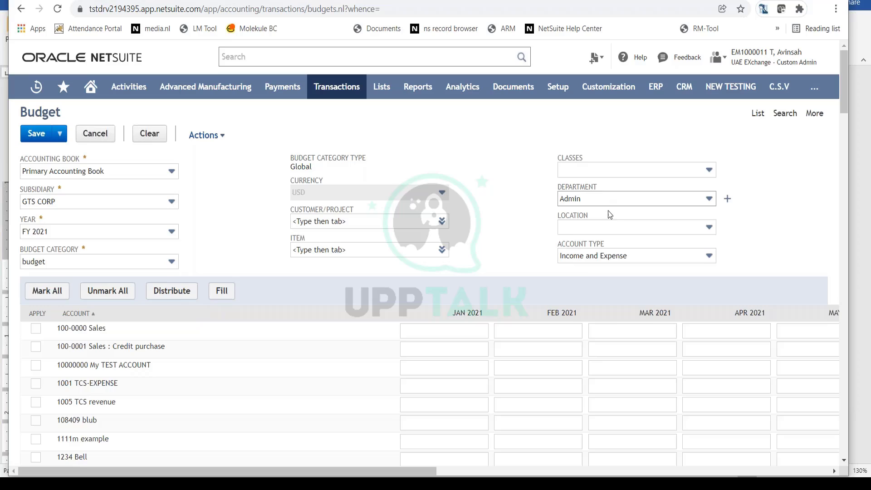
{"action": "left_click", "coordinate": [636, 198]}
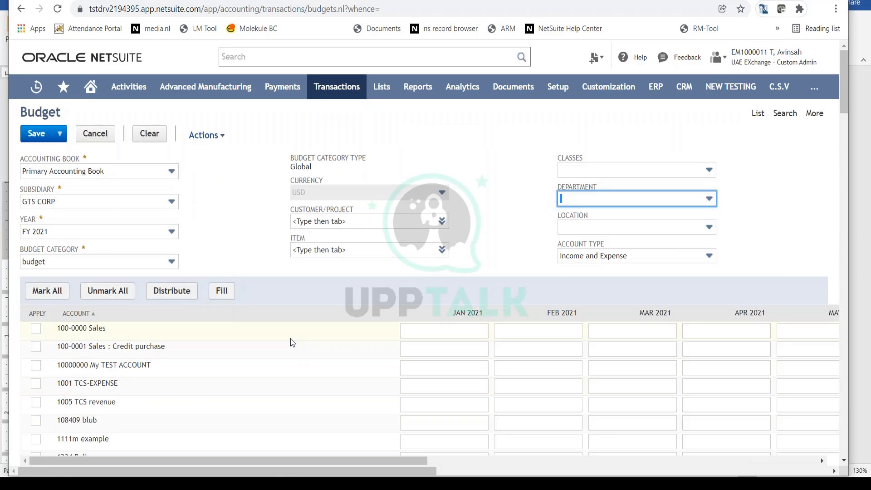
{"action": "mouse_move", "coordinate": [134, 402]}
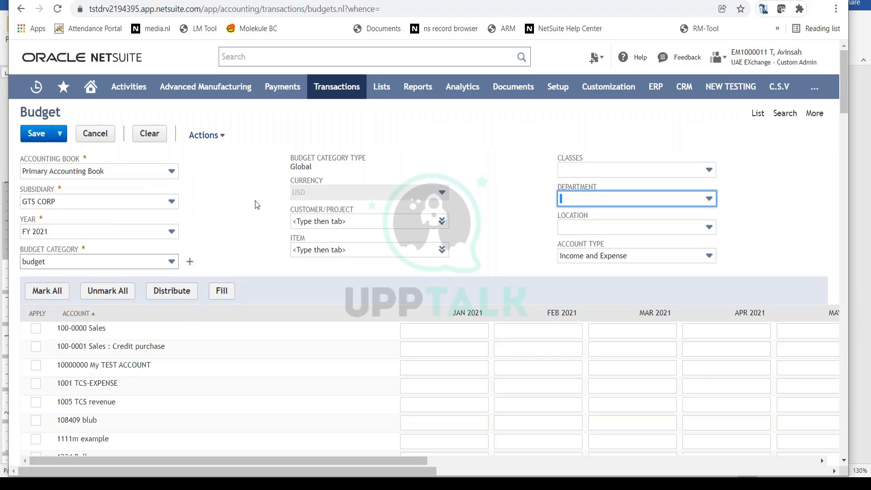
{"action": "mouse_move", "coordinate": [566, 236]}
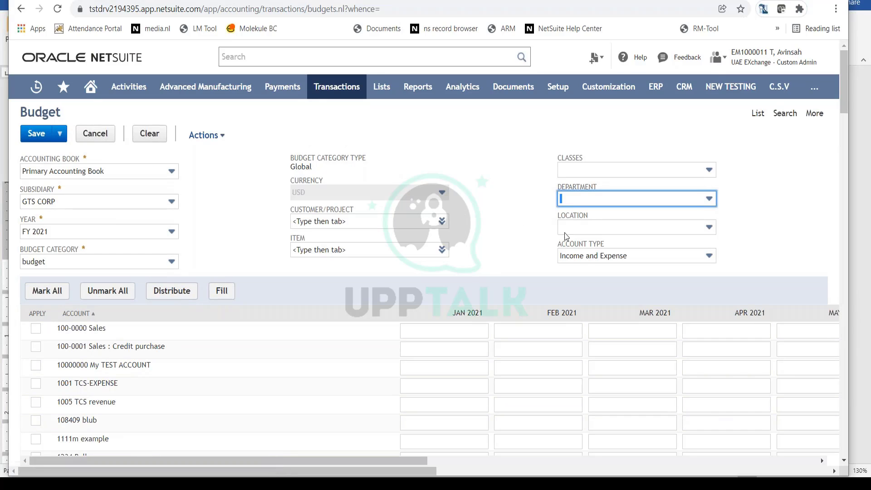
{"action": "left_click", "coordinate": [633, 226]}
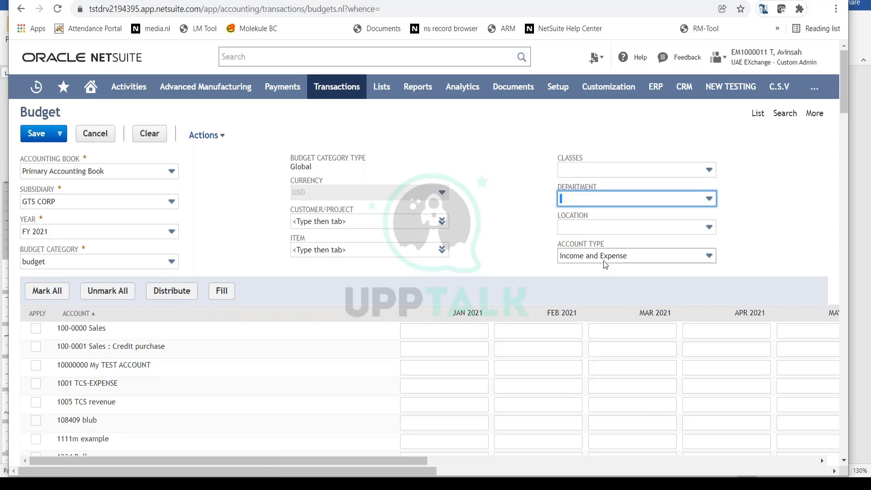
- Change the Account Type from Income and Expense to Income so only income accounts list
{"action": "left_click", "coordinate": [636, 256]}
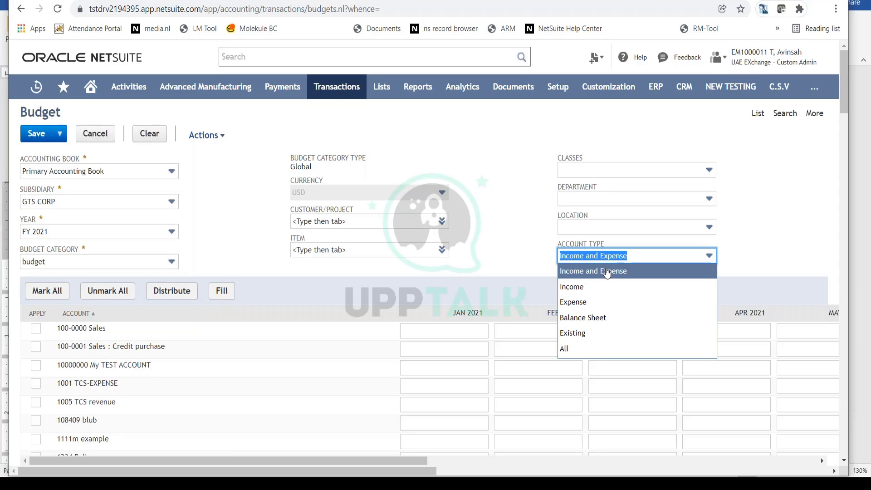
{"action": "mouse_move", "coordinate": [614, 286]}
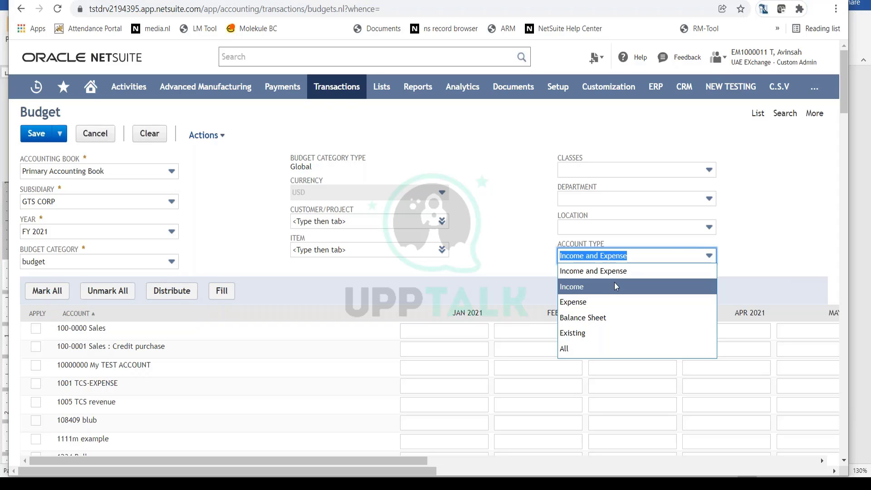
{"action": "left_click", "coordinate": [571, 286]}
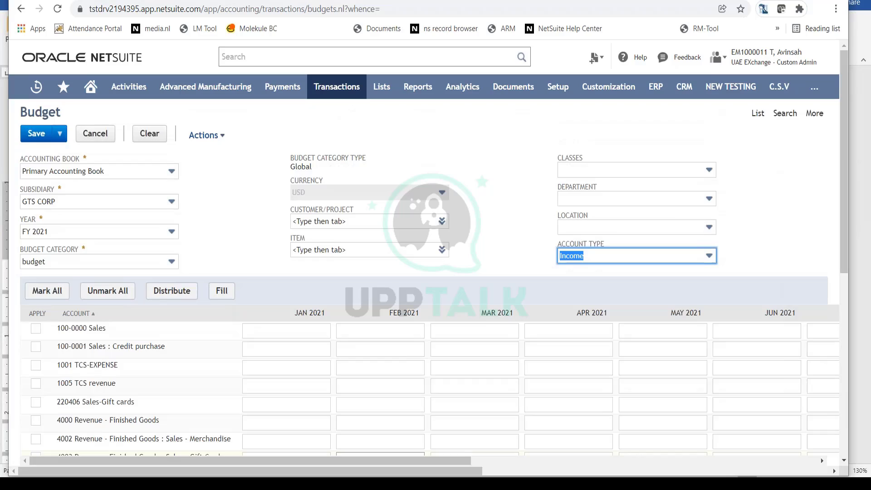
{"action": "left_click", "coordinate": [379, 348]}
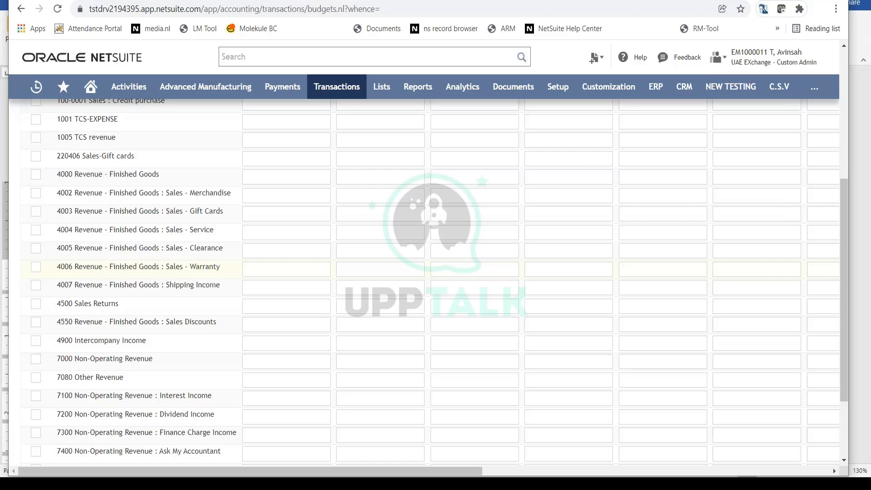
- Enter 5000 as the JAN 2021 amount for 4000 Revenue - Finished Goods
{"action": "left_click", "coordinate": [285, 176]}
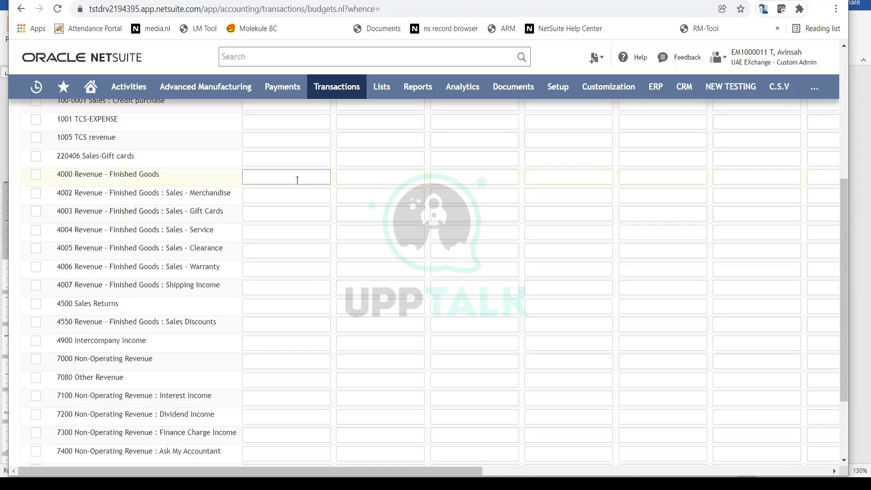
{"action": "left_click", "coordinate": [286, 180]}
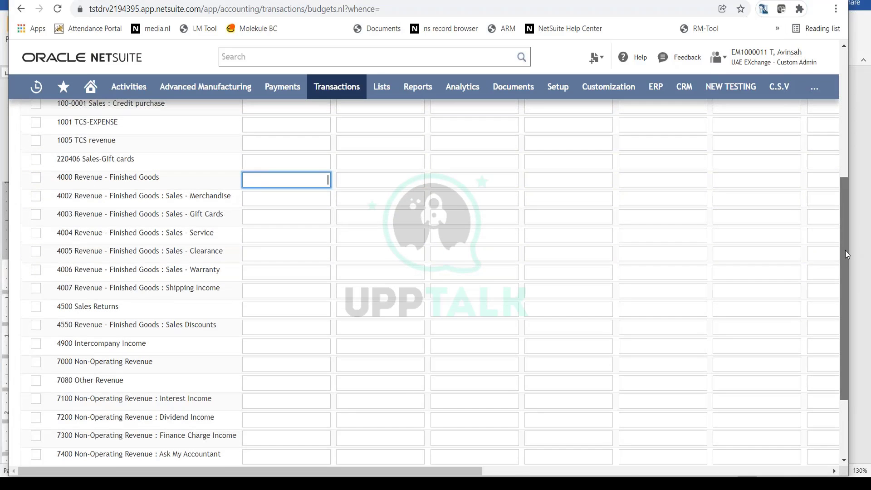
{"action": "scroll", "scroll_direction": "up", "scroll_amount": 3}
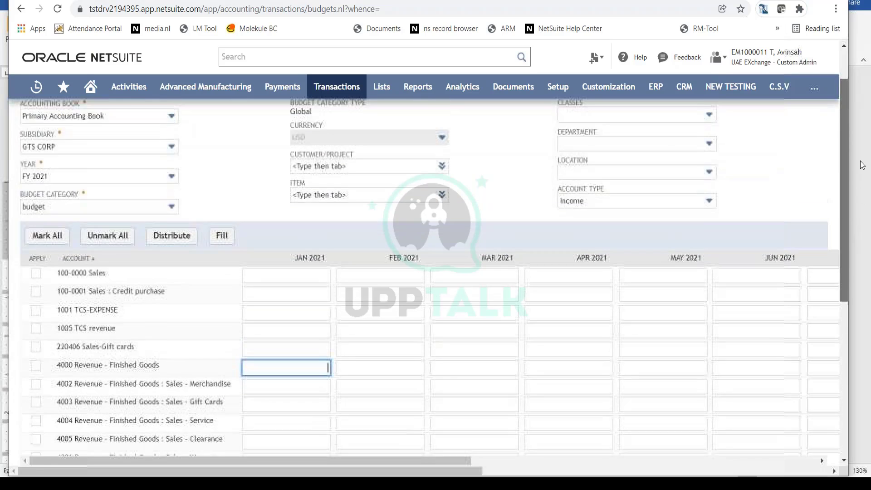
{"action": "scroll", "scroll_direction": "up", "scroll_amount": 3}
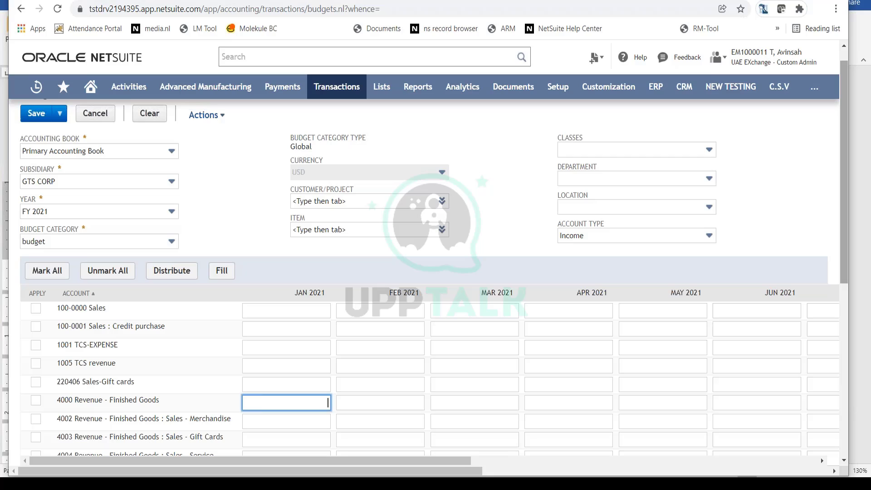
{"action": "type", "text": "5000"}
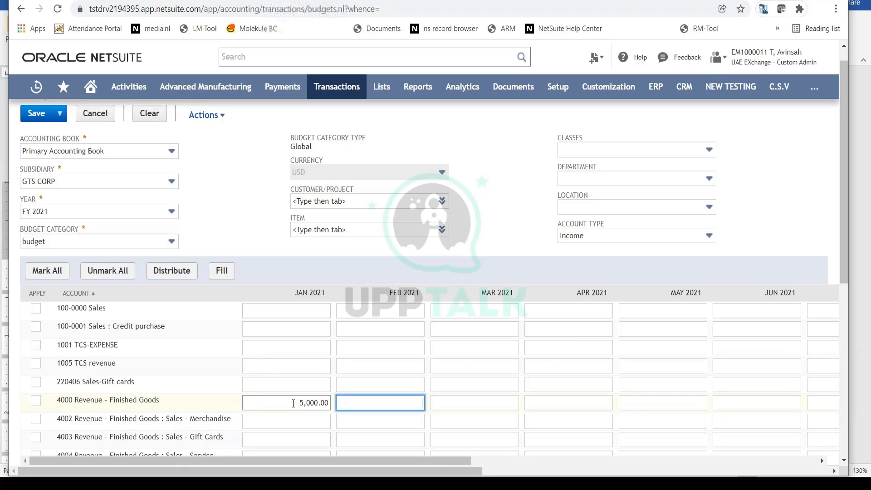
{"action": "left_click", "coordinate": [286, 402]}
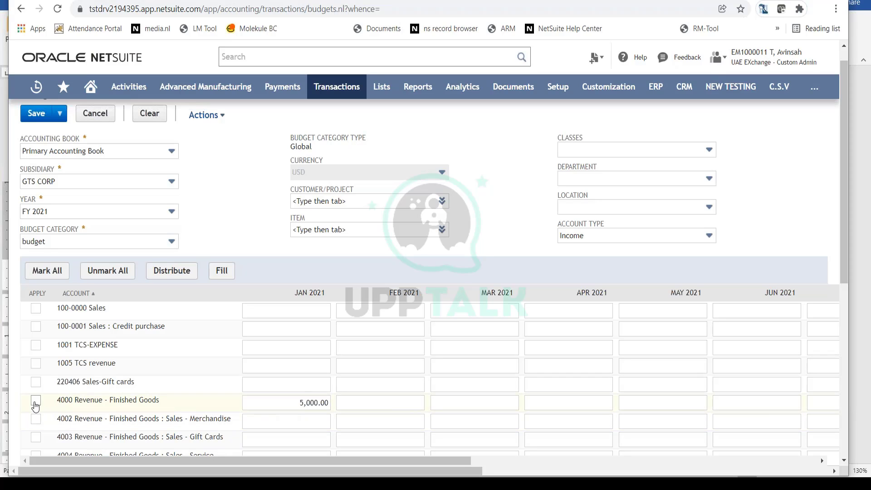
- Fill January's 5,000.00 into every month of the row and review the totals
{"action": "left_click", "coordinate": [35, 402]}
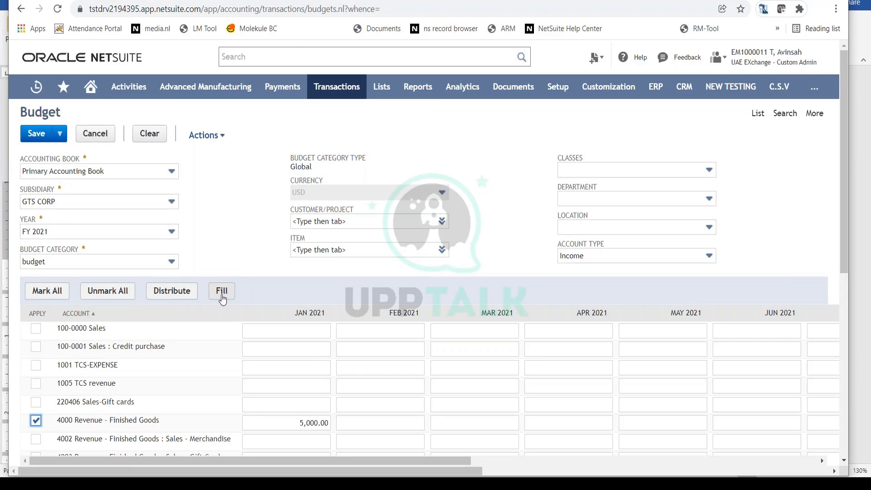
{"action": "left_click", "coordinate": [222, 290]}
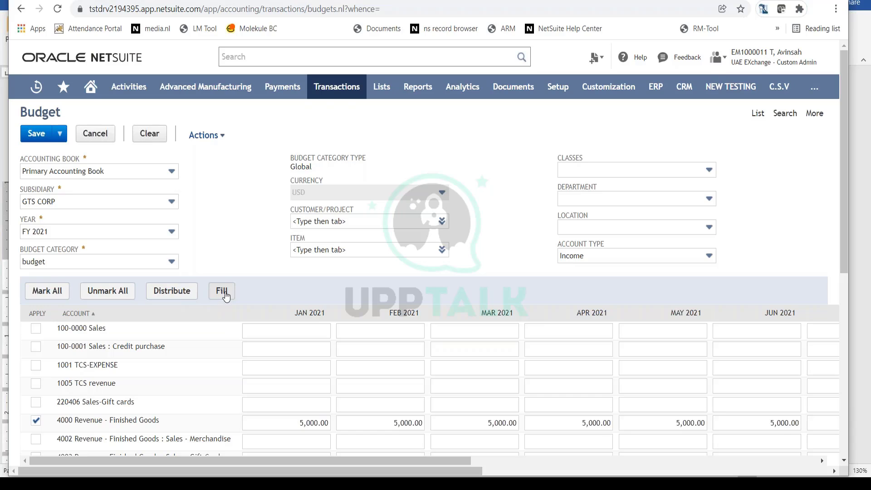
{"action": "mouse_move", "coordinate": [401, 461]}
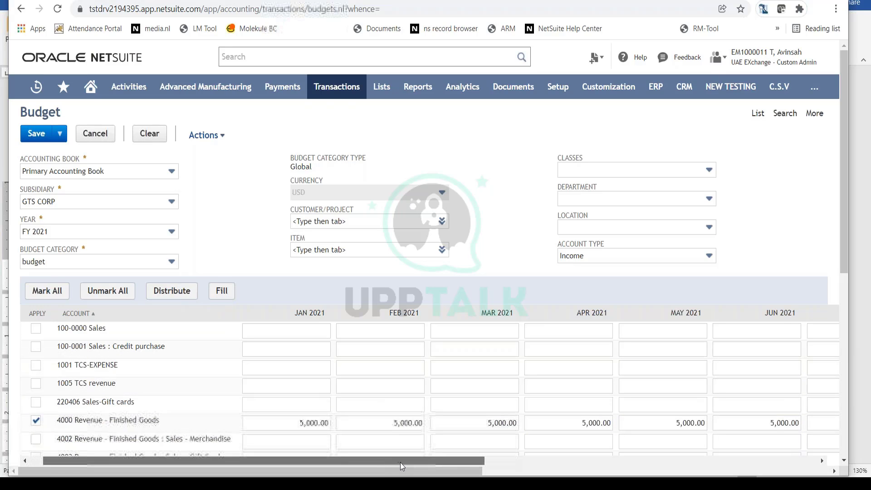
{"action": "scroll", "scroll_direction": "right", "scroll_amount": 3}
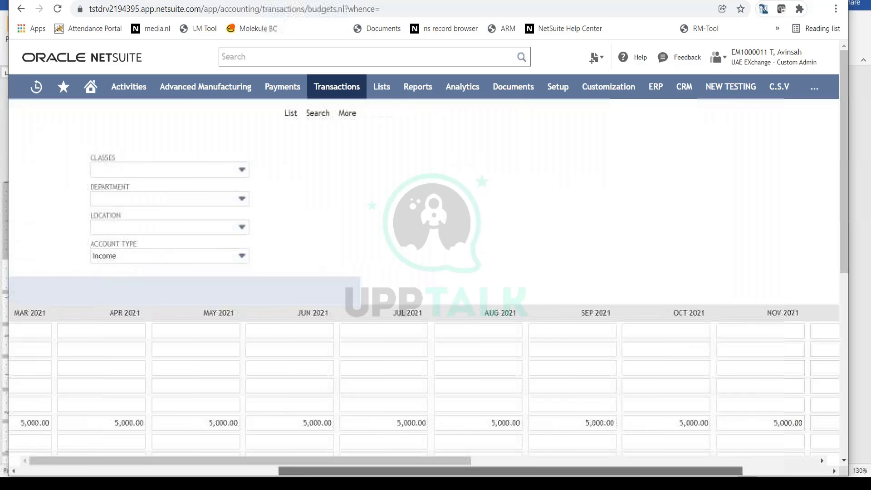
{"action": "scroll", "scroll_direction": "right", "scroll_amount": 3}
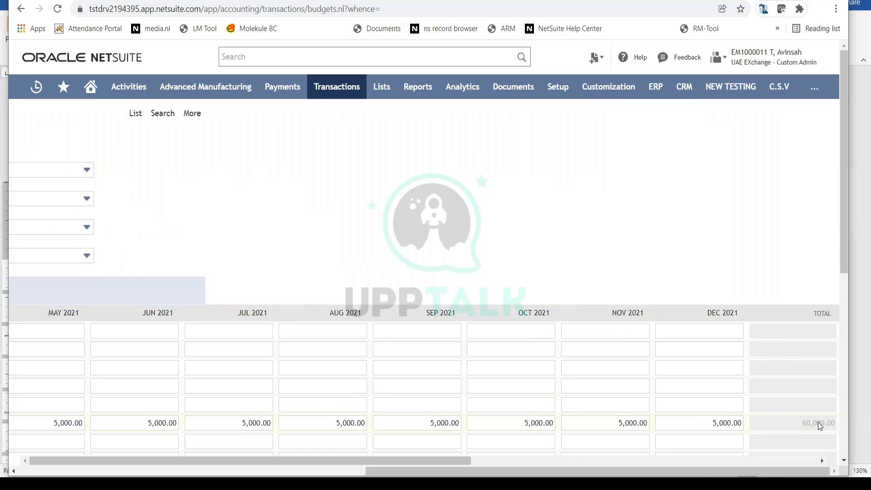
{"action": "mouse_move", "coordinate": [809, 439]}
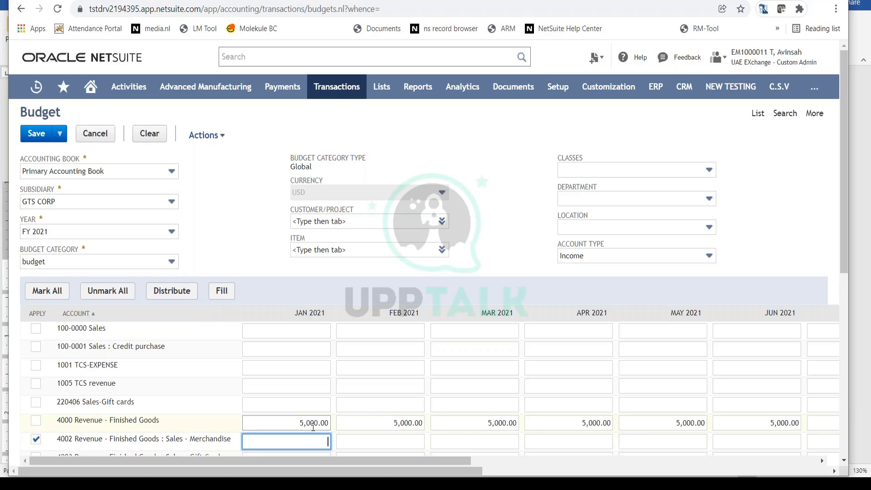
- Distribute 72000 for account 4002 Sales - Merchandise evenly as 6,000.00 per month
{"action": "type", "text": "72000"}
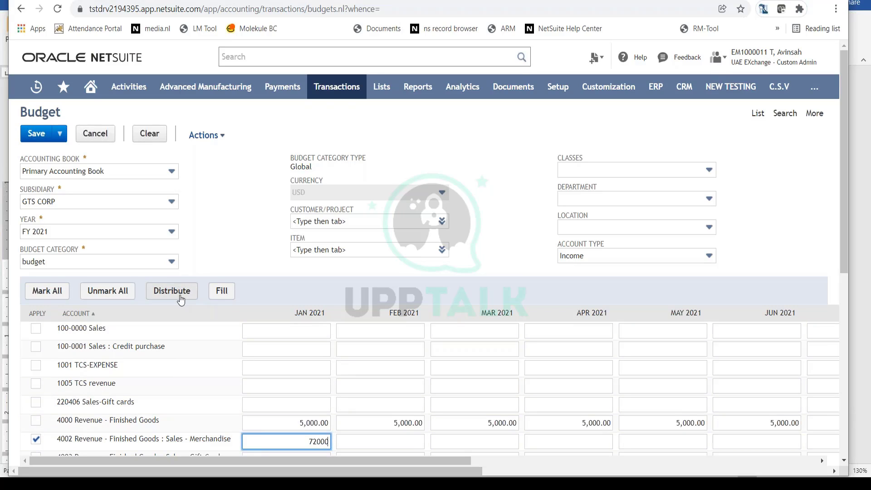
{"action": "left_click", "coordinate": [171, 290]}
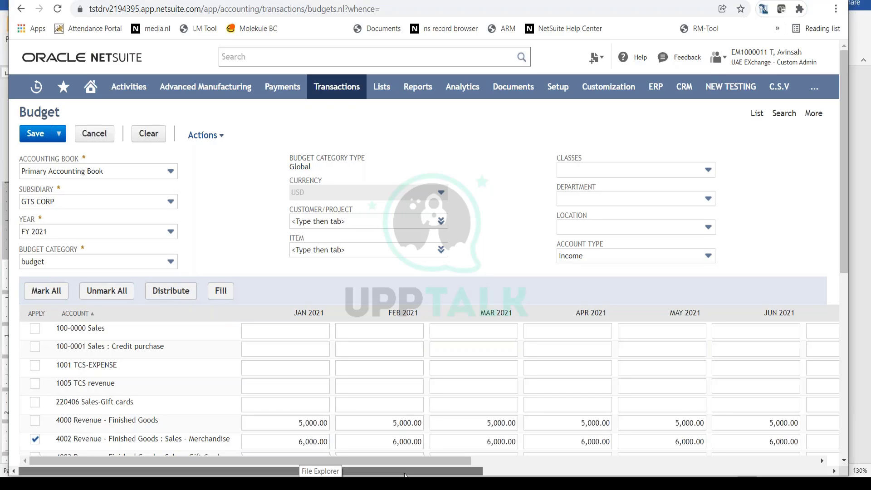
{"action": "scroll", "scroll_direction": "right", "scroll_amount": 3}
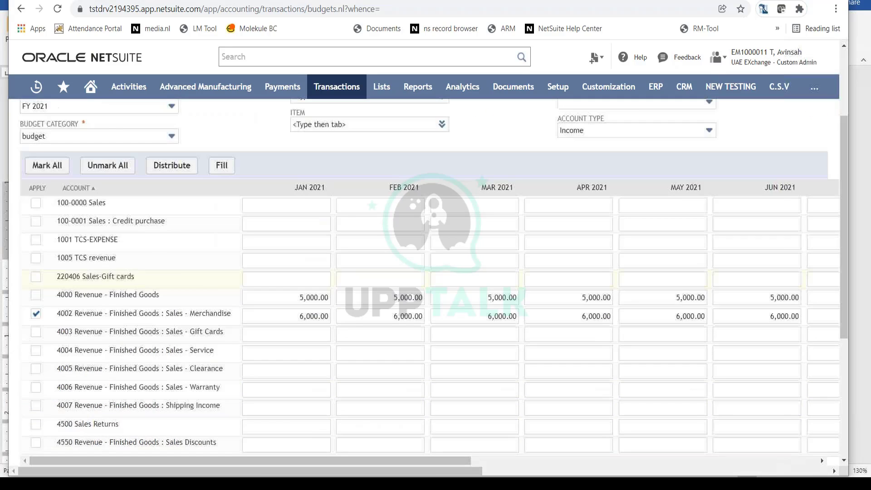
{"action": "scroll", "scroll_direction": "down", "scroll_amount": 3}
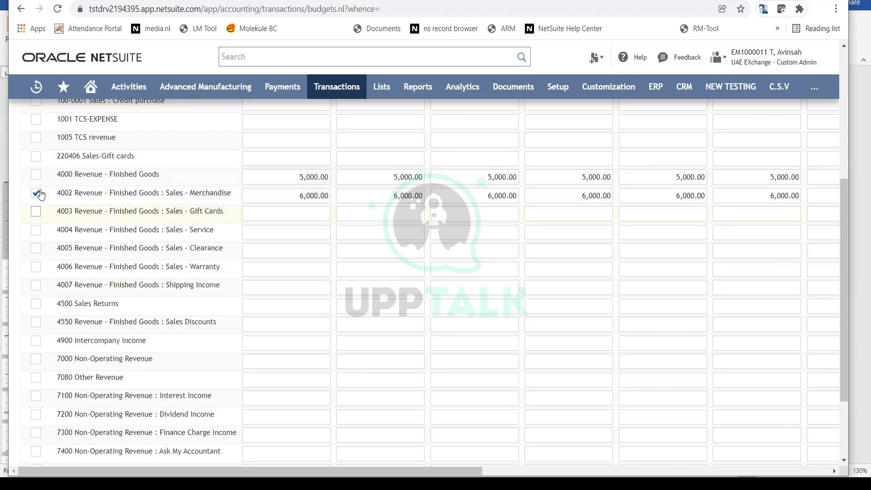
- Clear the Apply mark on the Sales - Merchandise row after reviewing the months
{"action": "left_click", "coordinate": [35, 192]}
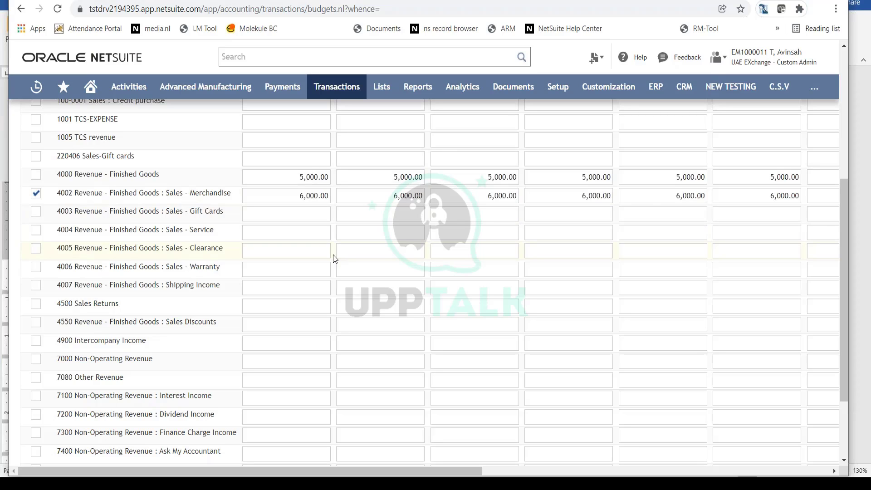
{"action": "scroll", "scroll_direction": "up", "scroll_amount": 3}
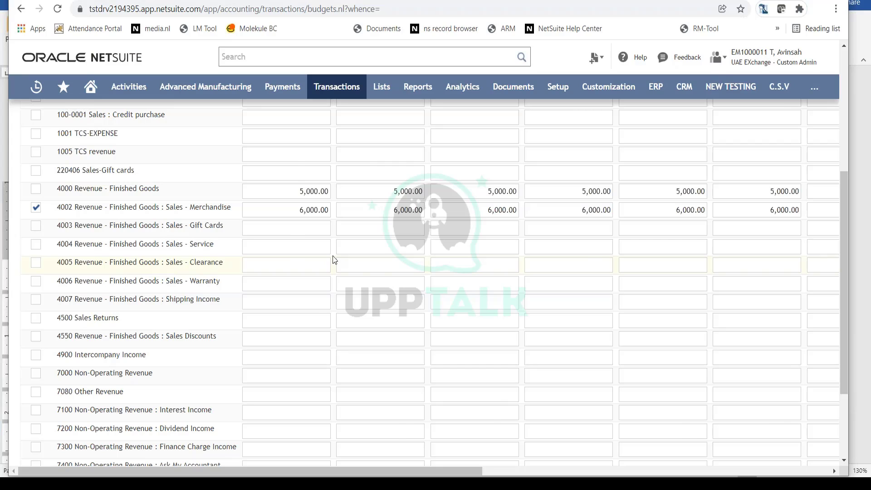
{"action": "scroll", "scroll_direction": "up", "scroll_amount": 3}
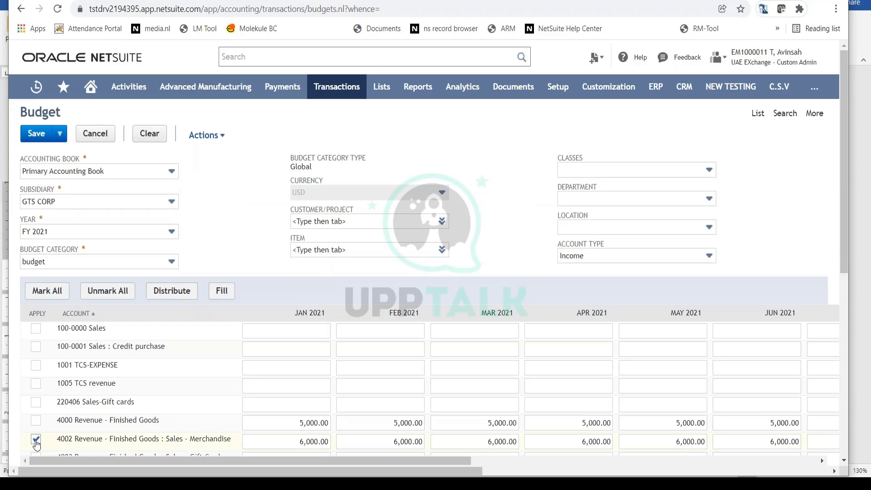
{"action": "left_click", "coordinate": [35, 439]}
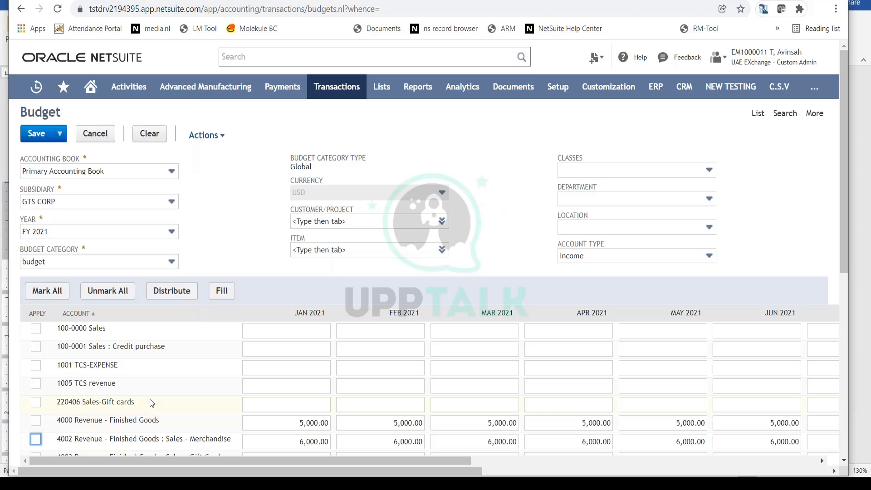
{"action": "mouse_move", "coordinate": [171, 319]}
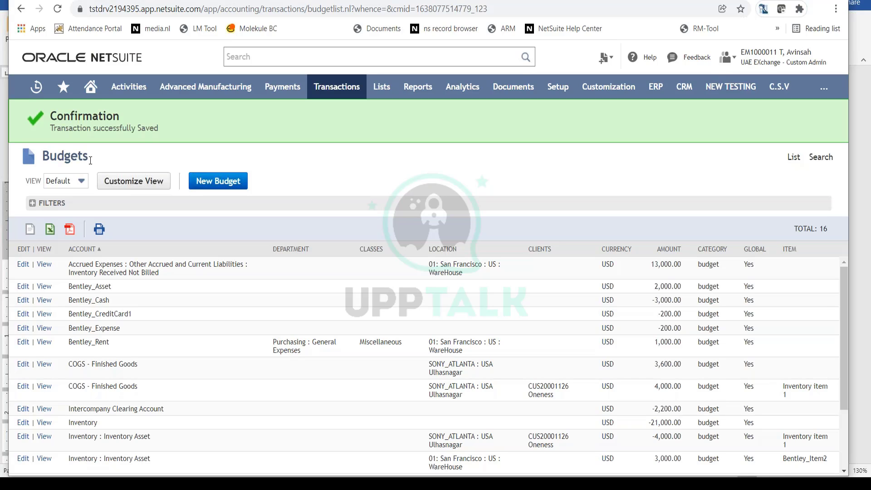
{"action": "mouse_move", "coordinate": [143, 21]}
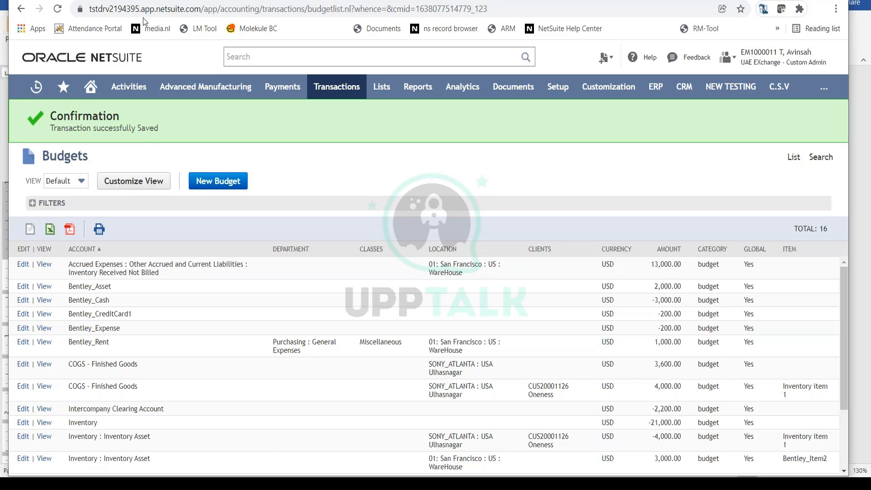
- Save the FY 2021 income budget and head to the Reports menu from the Budgets list
{"action": "left_click", "coordinate": [417, 86]}
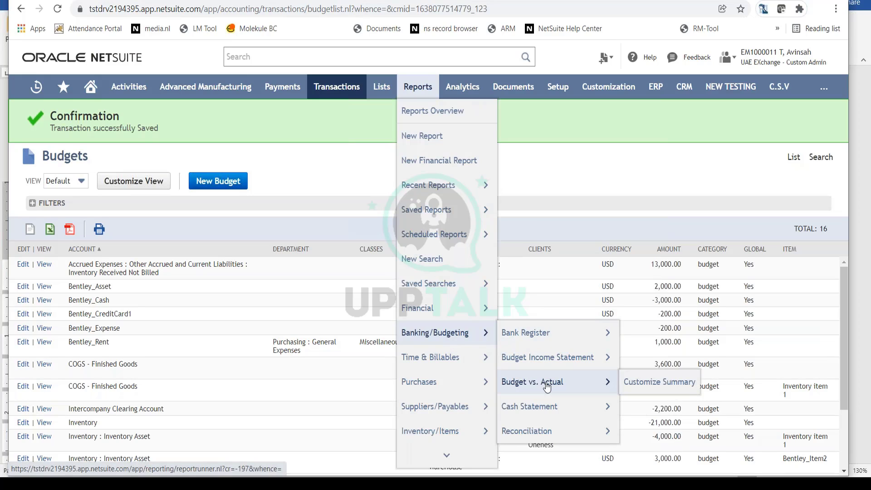
- Run the Budget vs. Actual report for GTS CORP from Reports > Banking/Budgeting
{"action": "left_click", "coordinate": [659, 382]}
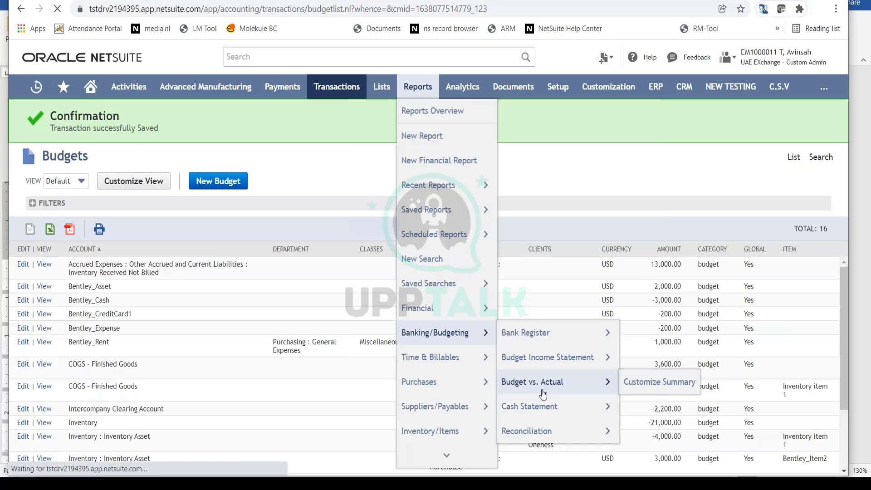
{"action": "left_click", "coordinate": [532, 382]}
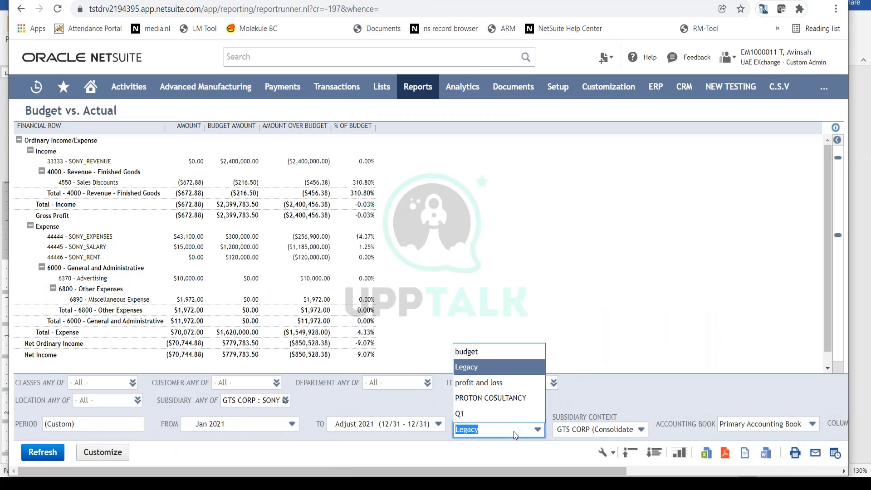
{"action": "mouse_move", "coordinate": [509, 379]}
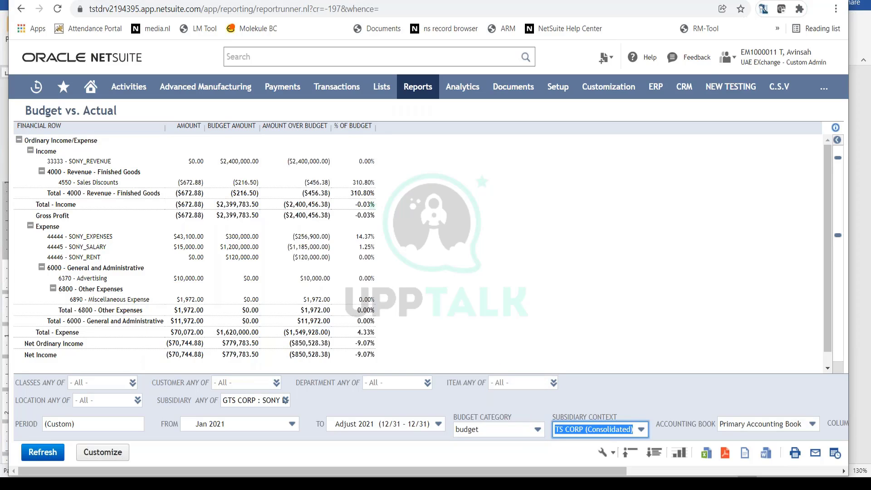
- Set the report period to run from Jan 2021 through Oct 2021
{"action": "left_click", "coordinate": [293, 423]}
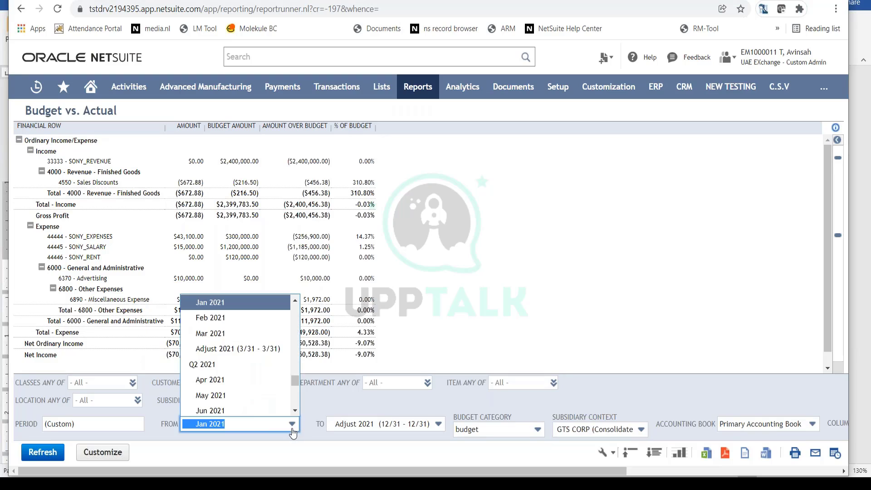
{"action": "mouse_move", "coordinate": [251, 312]}
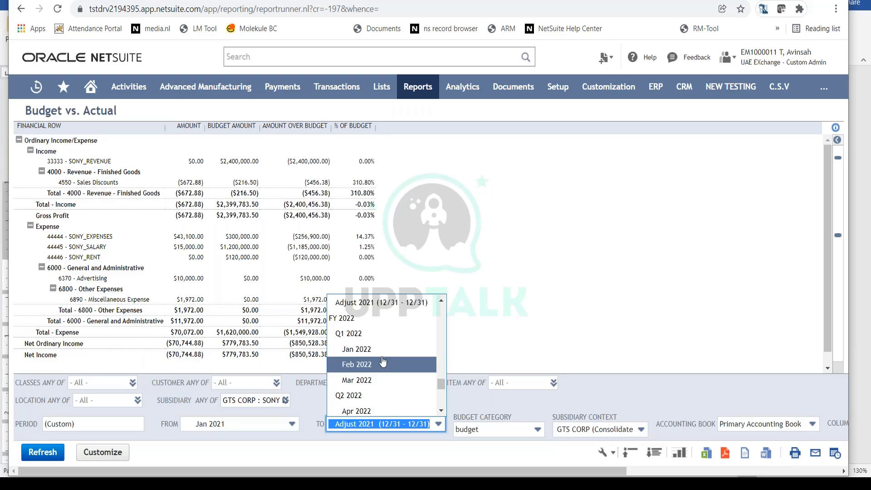
{"action": "mouse_move", "coordinate": [389, 383]}
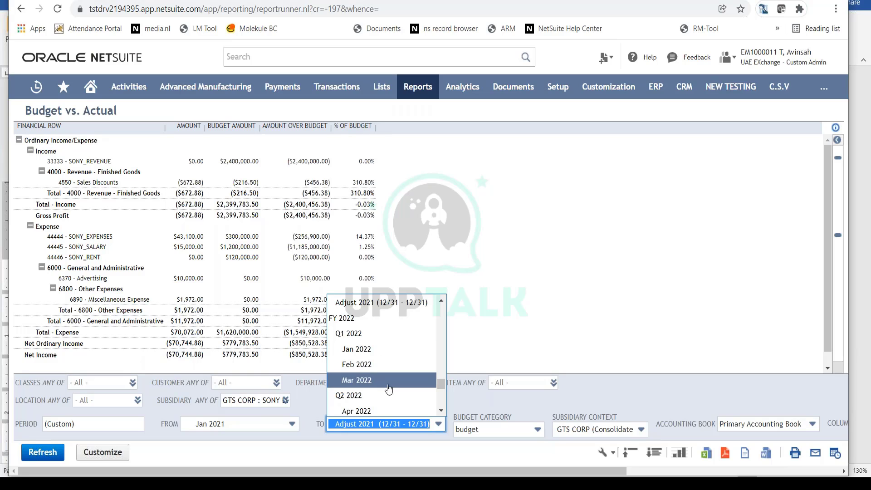
{"action": "scroll", "scroll_direction": "down", "scroll_amount": 3}
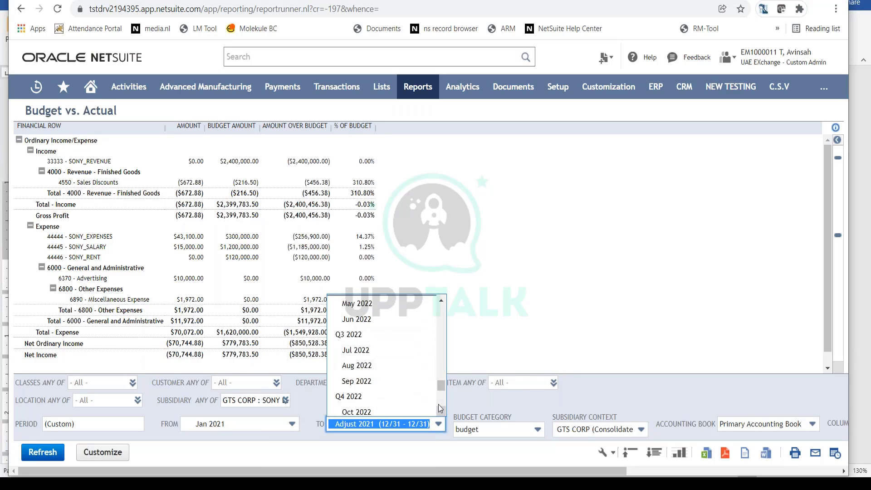
{"action": "scroll", "scroll_direction": "up", "scroll_amount": 3}
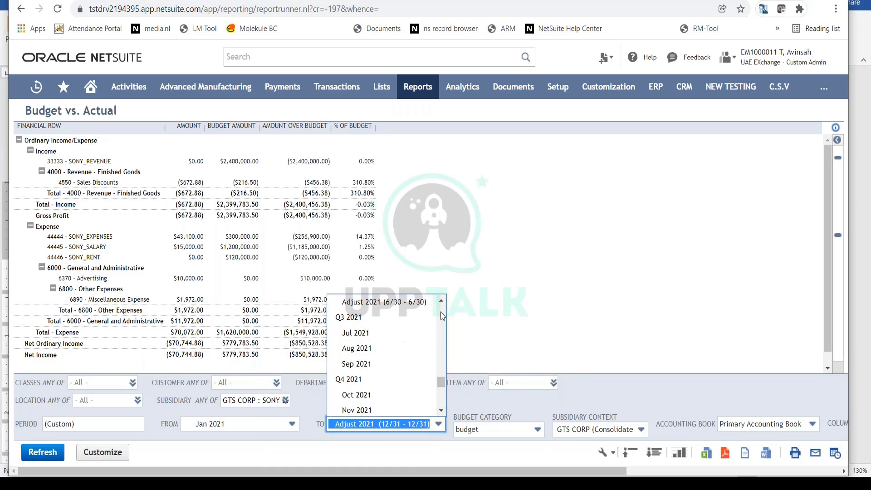
{"action": "left_click", "coordinate": [355, 395]}
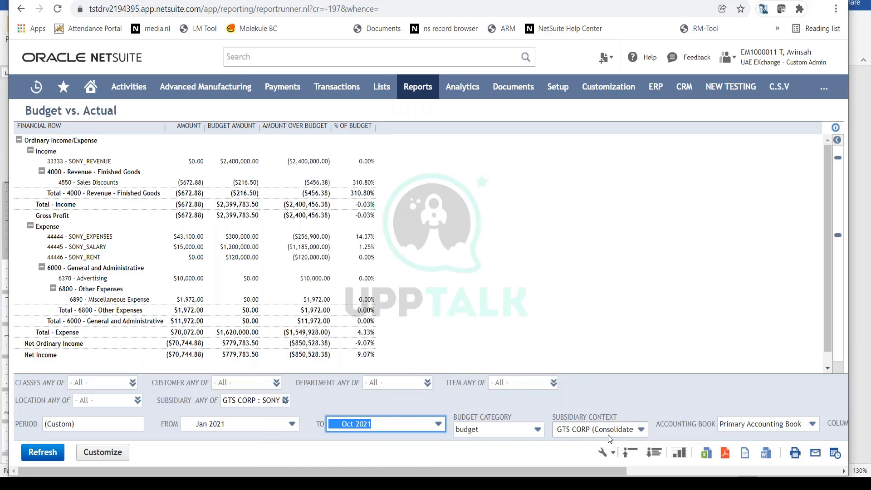
- Set the Subsidiary filter to All and refresh the report
{"action": "left_click", "coordinate": [597, 429]}
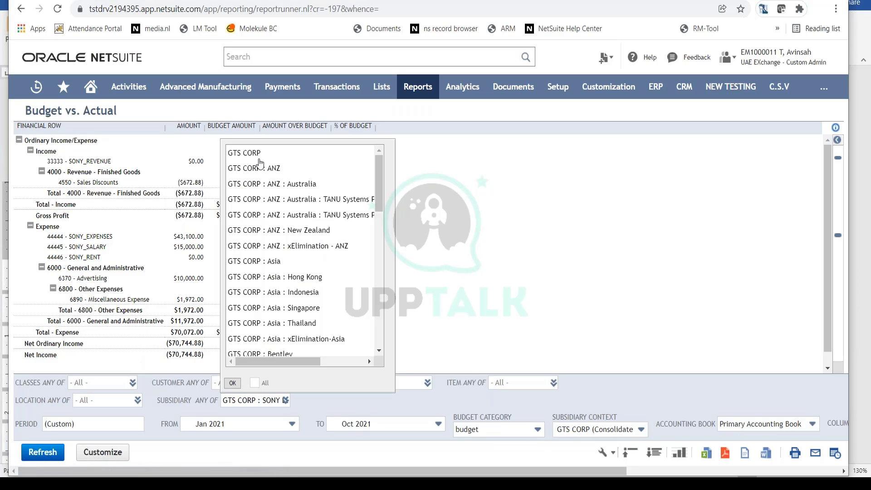
{"action": "left_click", "coordinate": [255, 383]}
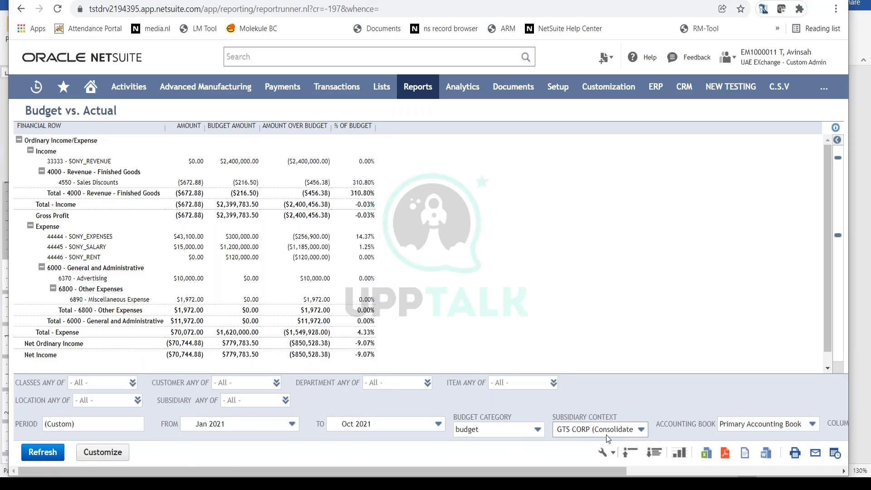
{"action": "left_click", "coordinate": [43, 452]}
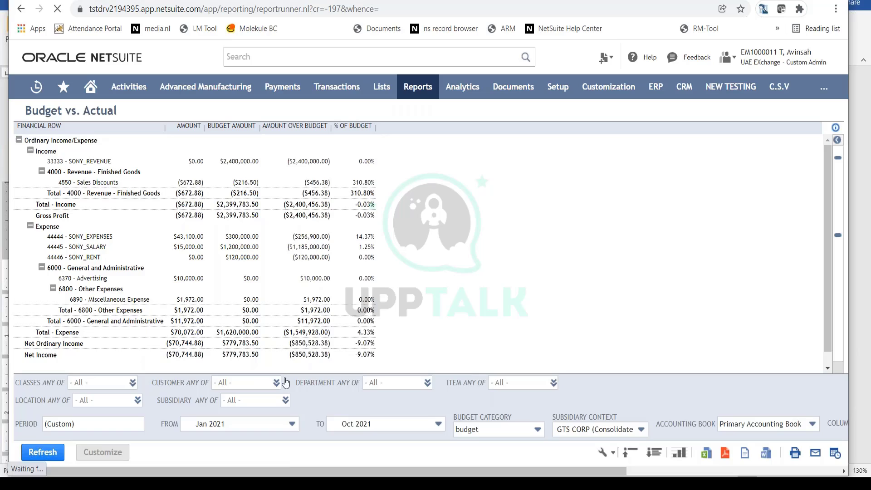
{"action": "left_click", "coordinate": [43, 452]}
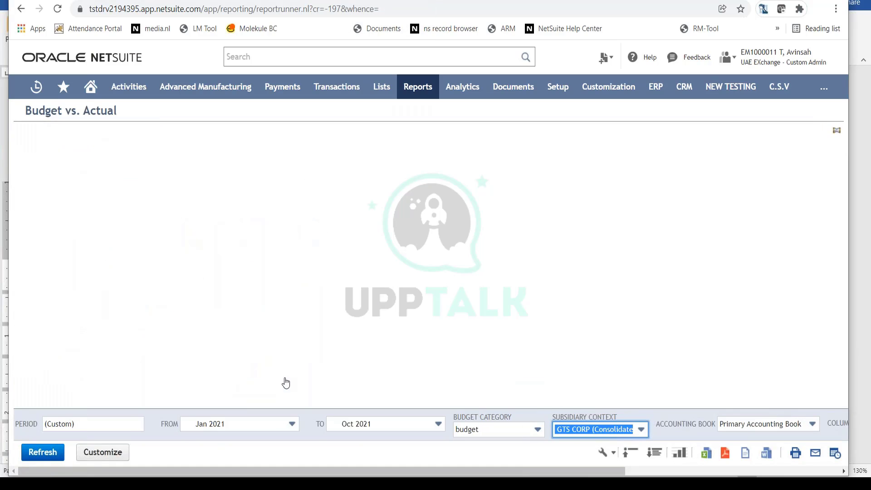
- Reload the report to show consolidated Jan–Oct 2021 income figures against budget
{"action": "left_click", "coordinate": [43, 452]}
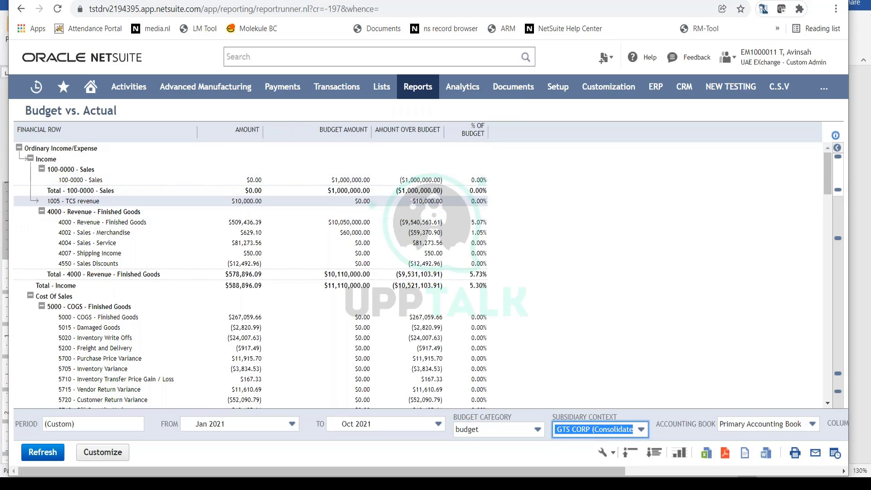
{"action": "mouse_move", "coordinate": [327, 222]}
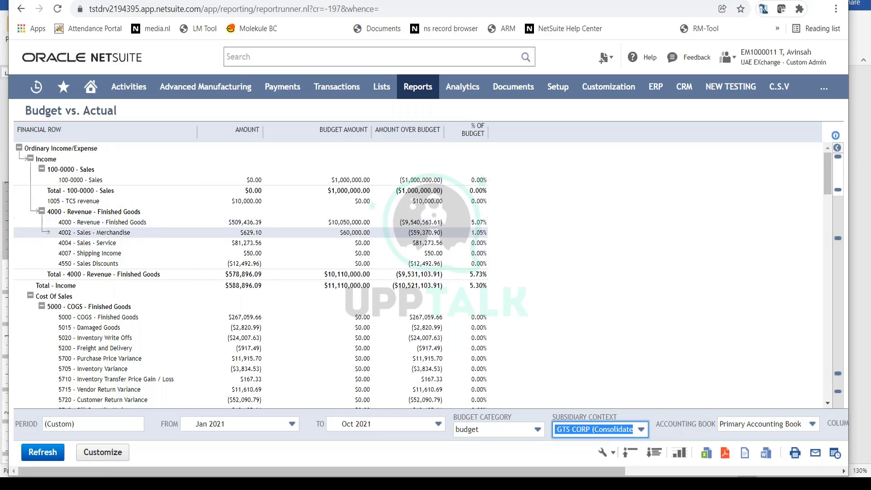
{"action": "mouse_move", "coordinate": [348, 223]}
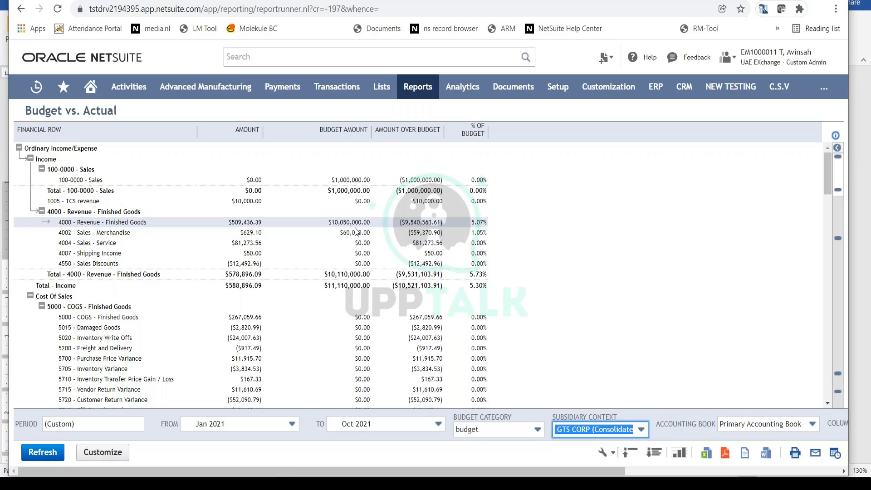
{"action": "mouse_move", "coordinate": [234, 227]}
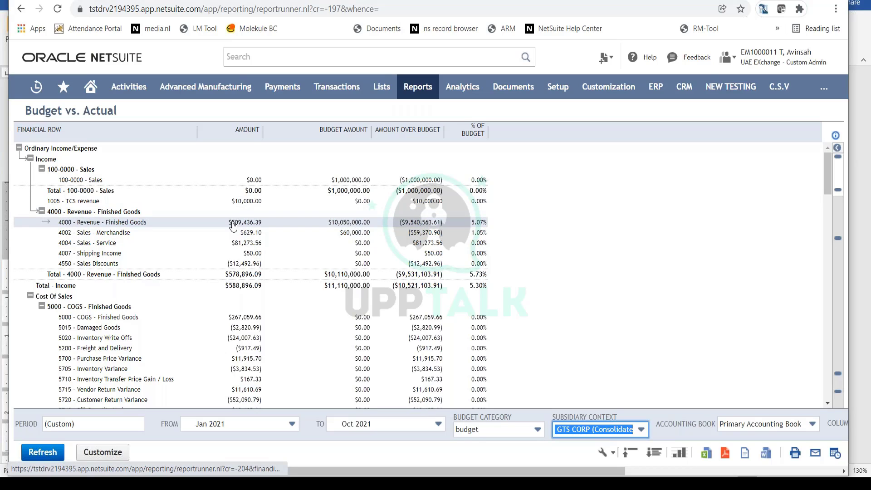
{"action": "mouse_move", "coordinate": [236, 225]}
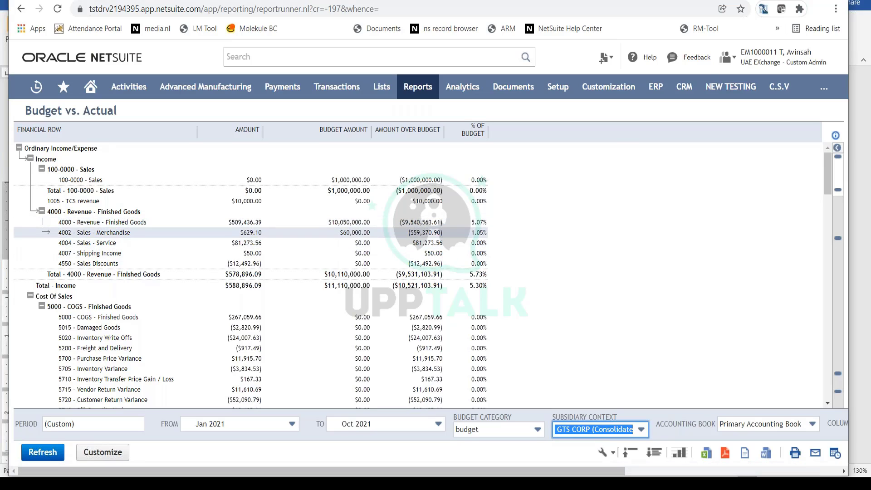
{"action": "mouse_move", "coordinate": [452, 232]}
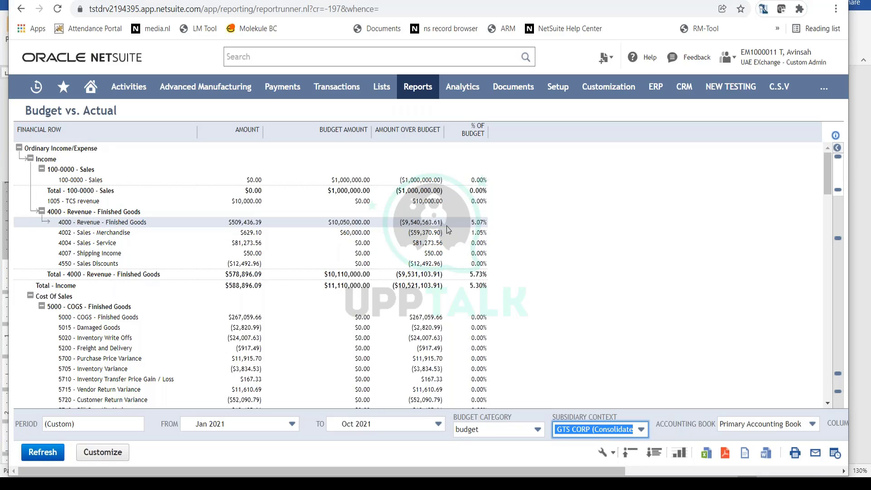
- Scroll the report past Cost Of Sales to the General and Administrative expense rows
{"action": "scroll", "scroll_direction": "down", "scroll_amount": 3}
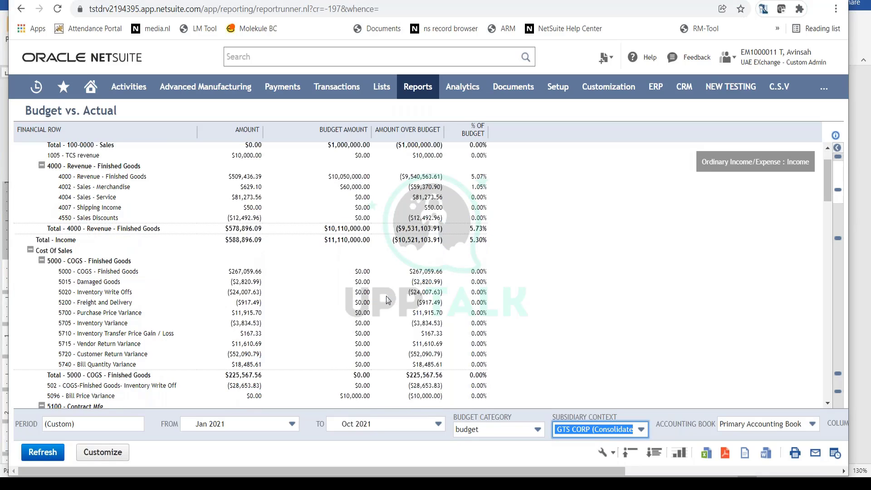
{"action": "scroll", "scroll_direction": "down", "scroll_amount": 3}
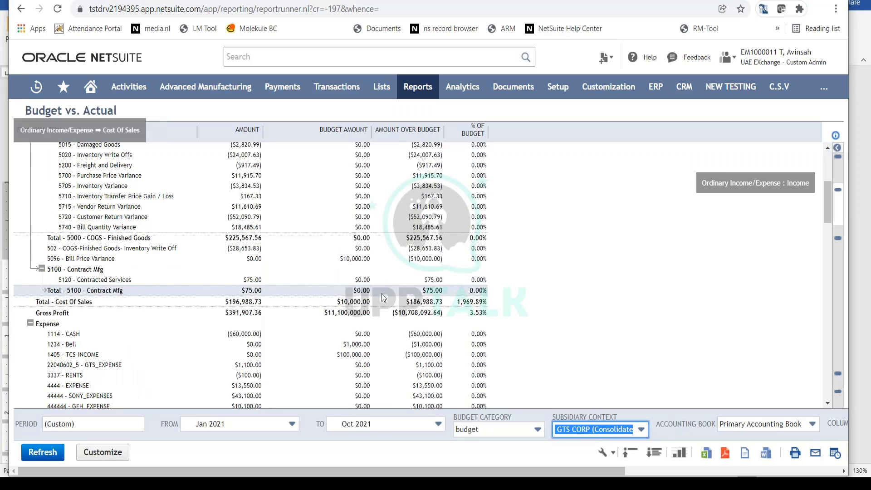
{"action": "scroll", "scroll_direction": "down", "scroll_amount": 3}
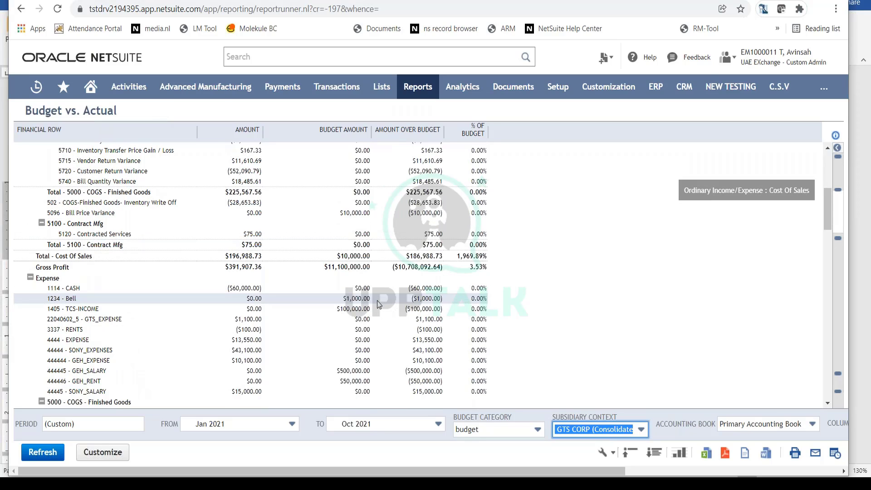
{"action": "scroll", "scroll_direction": "down", "scroll_amount": 3}
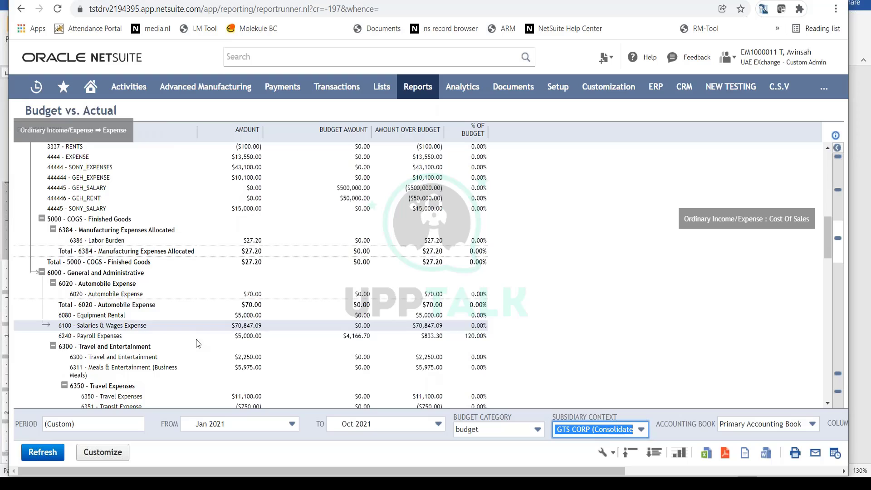
{"action": "mouse_move", "coordinate": [333, 336]}
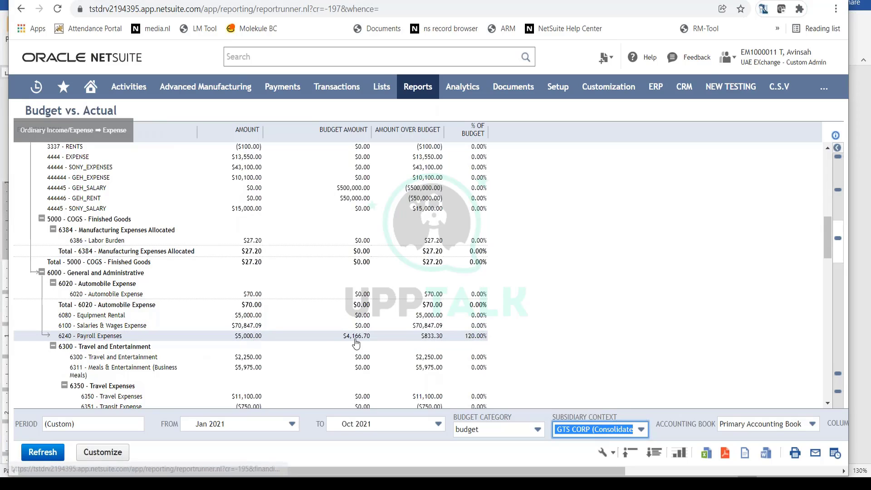
{"action": "mouse_move", "coordinate": [252, 343]}
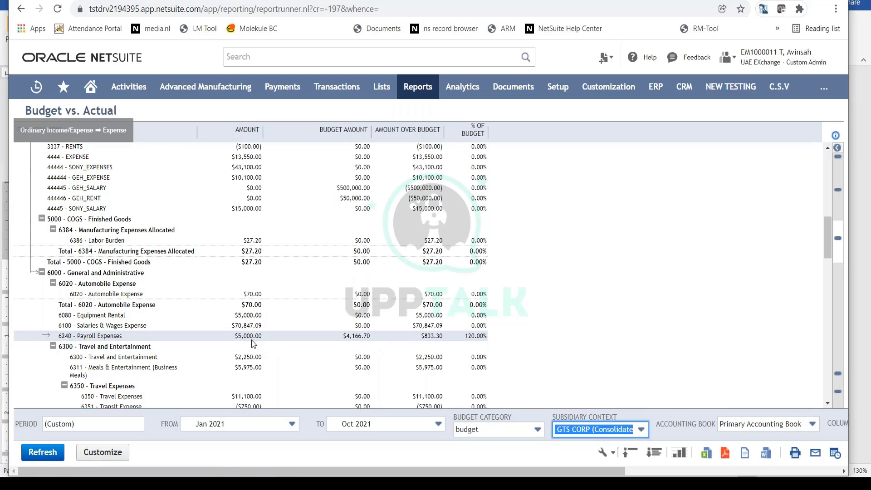
{"action": "mouse_move", "coordinate": [251, 335]}
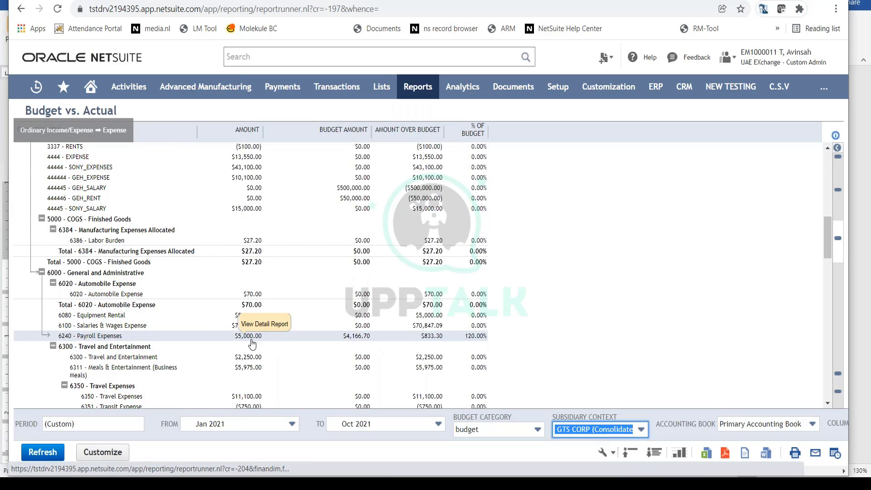
{"action": "mouse_move", "coordinate": [311, 368]}
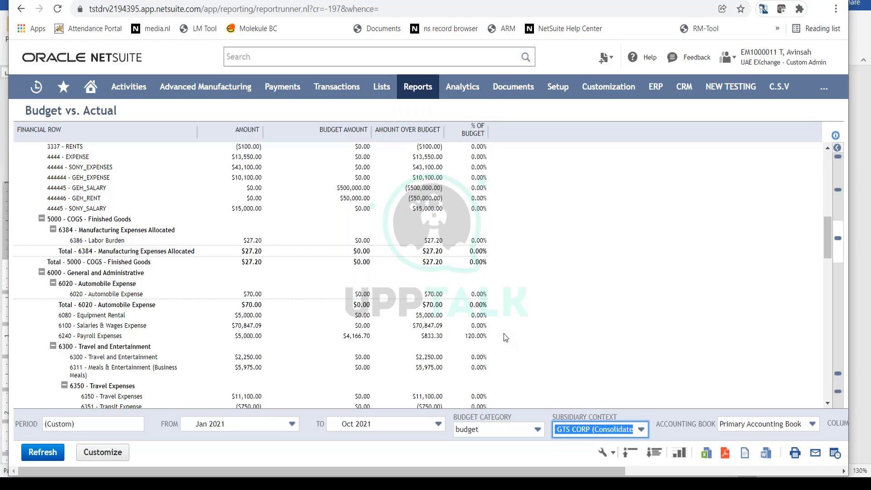
{"action": "mouse_move", "coordinate": [498, 332]}
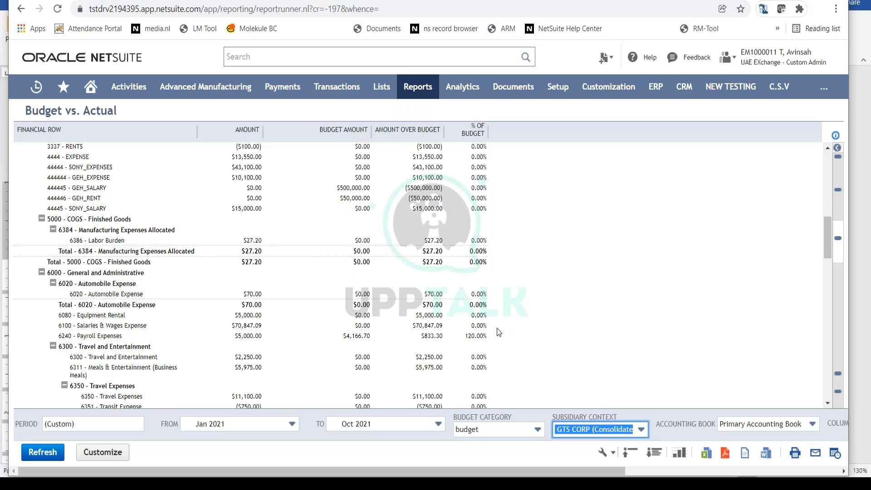
{"action": "scroll", "scroll_direction": "down", "scroll_amount": 3}
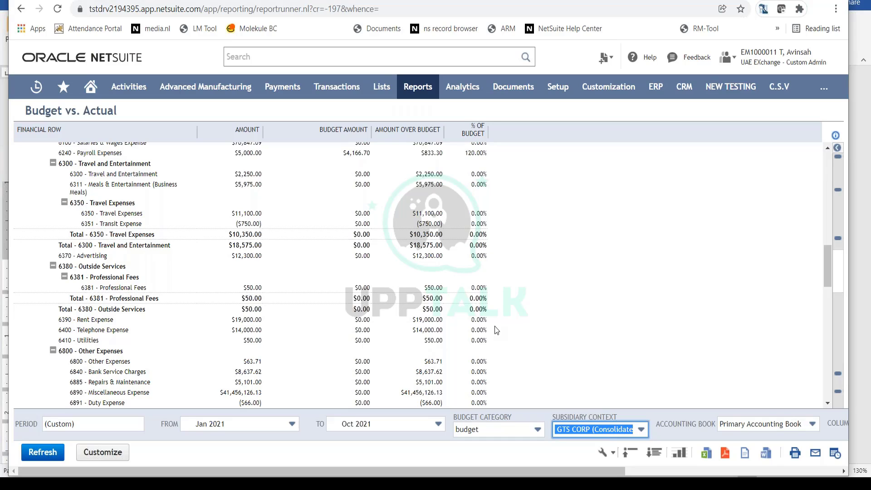
{"action": "scroll", "scroll_direction": "up", "scroll_amount": 3}
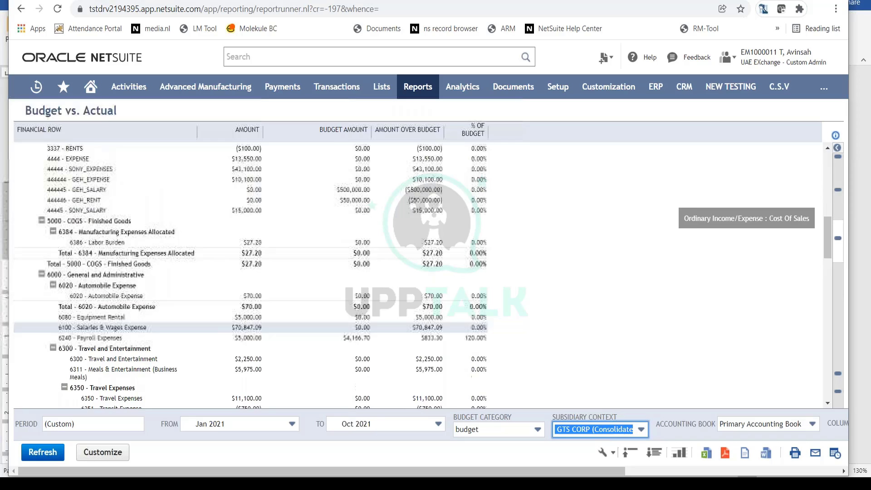